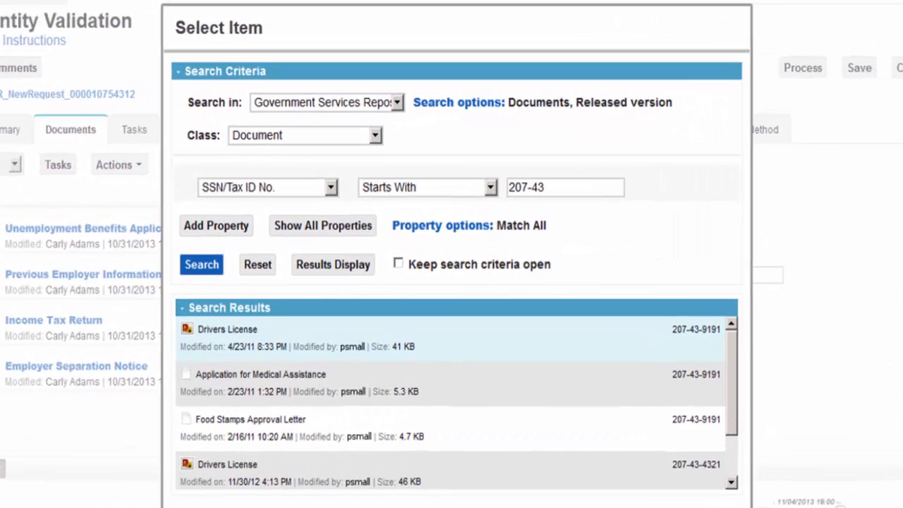
click(227, 328)
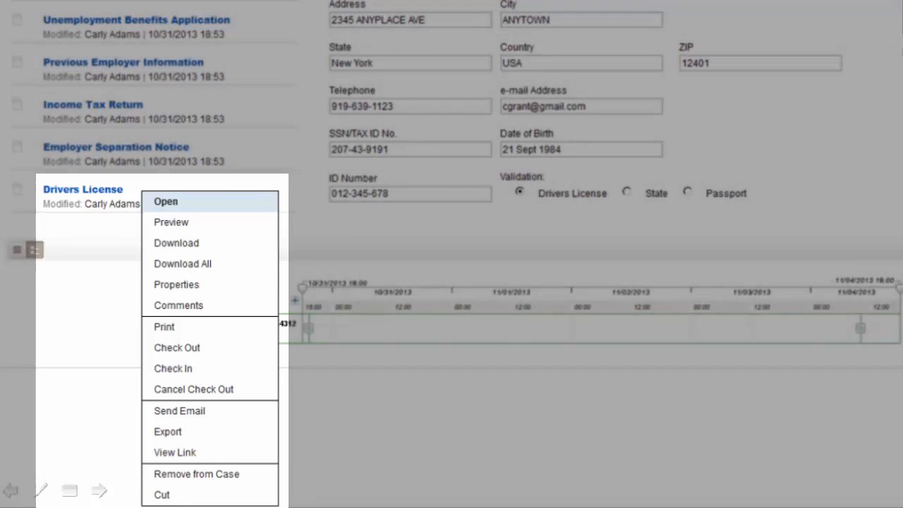
click(165, 201)
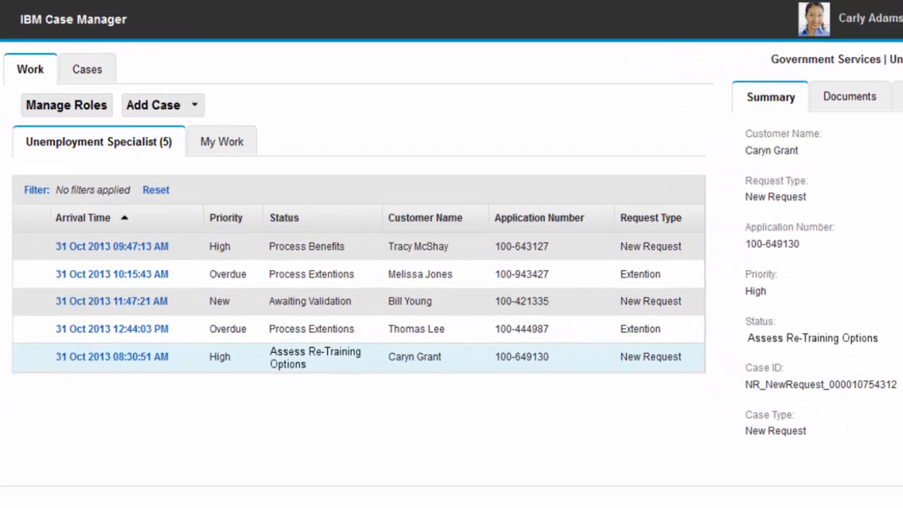
mouse_move(42, 353)
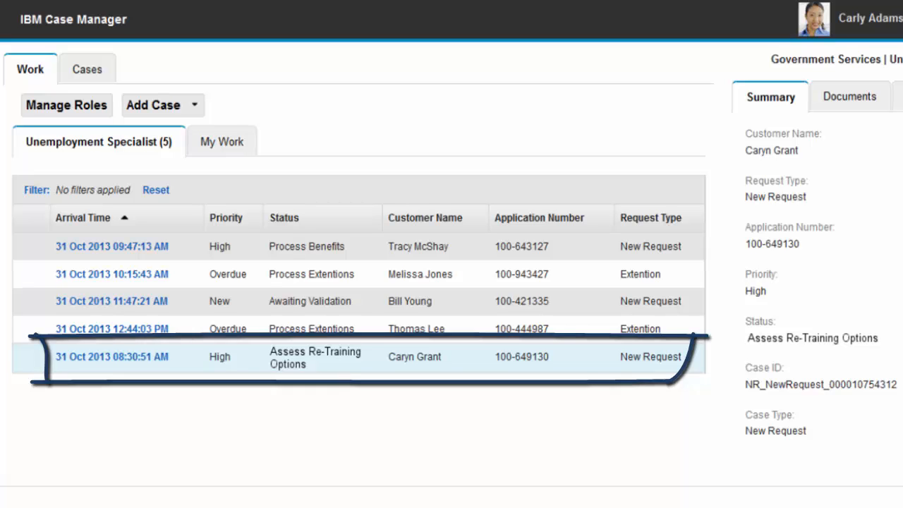
Open the high-priority Assess Re-Training Options work item for application 100-649130
double_click(314, 356)
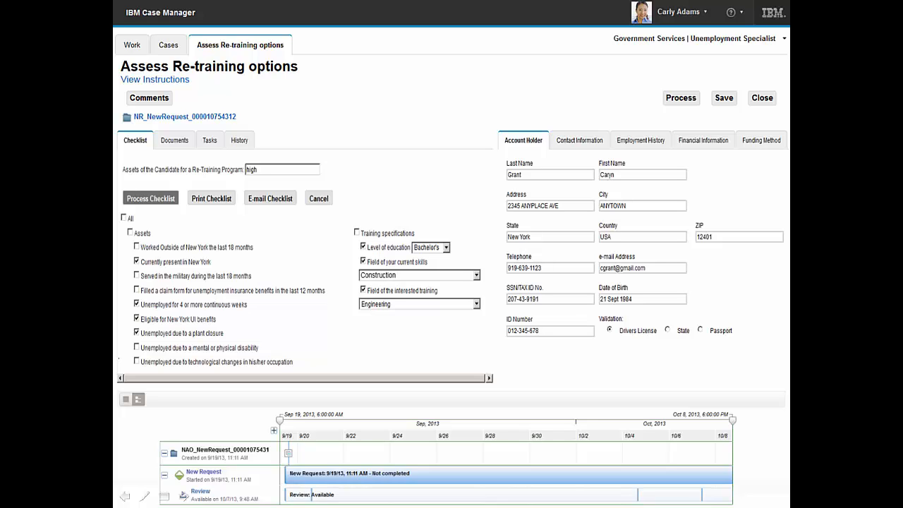
Show the case comments with the note about assigning a Re-Training Specialist
click(148, 97)
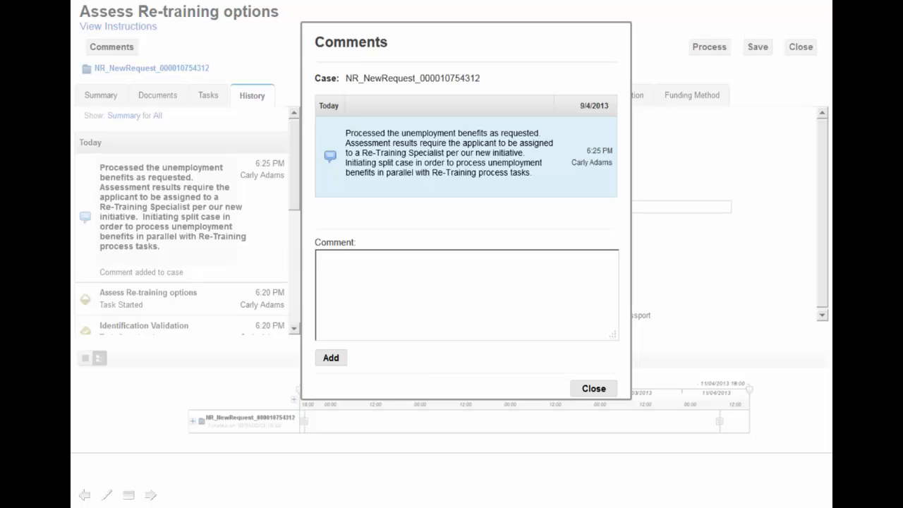
click(592, 388)
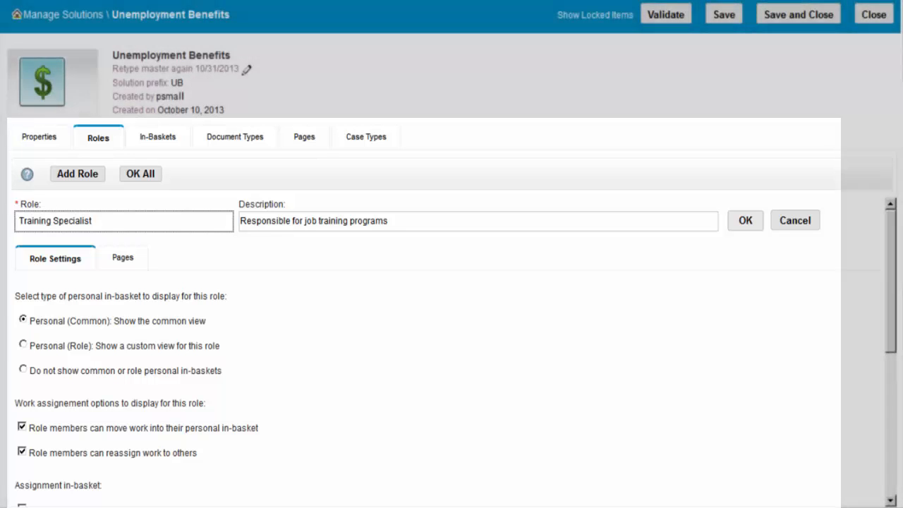
Confirm the new Training Specialist role responsible for job training programs
click(157, 136)
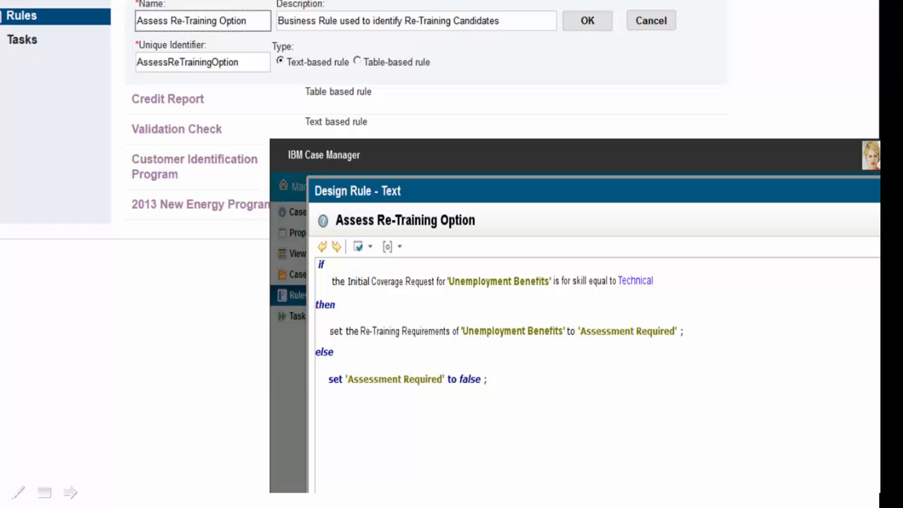
Review the Assess Re-Training Option rule's if/then/else logic for technical-skill applicants
scroll(down, 3)
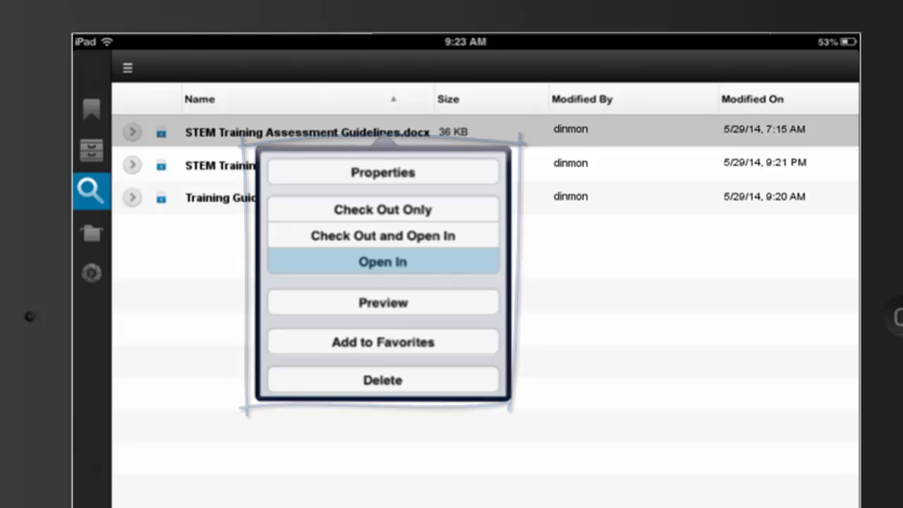
click(382, 262)
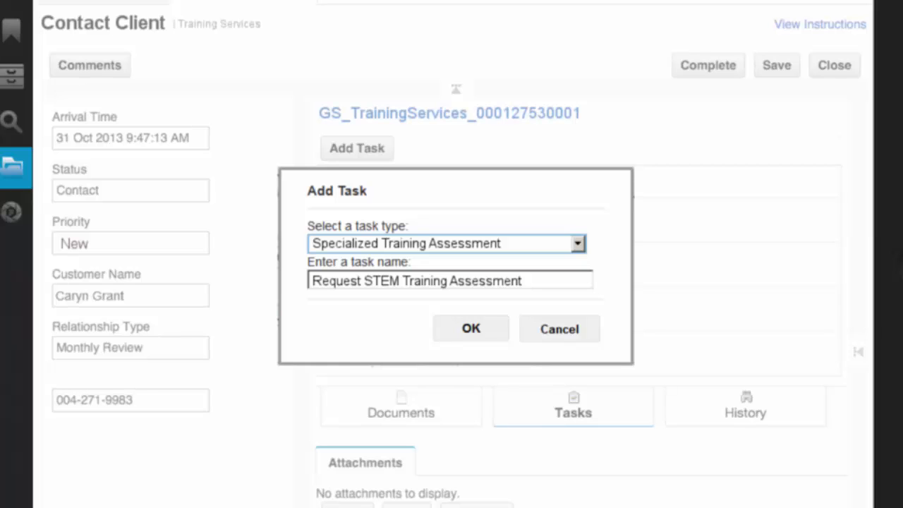
Create the Specialized Training Assessment task named Request STEM Training Assessment
click(471, 328)
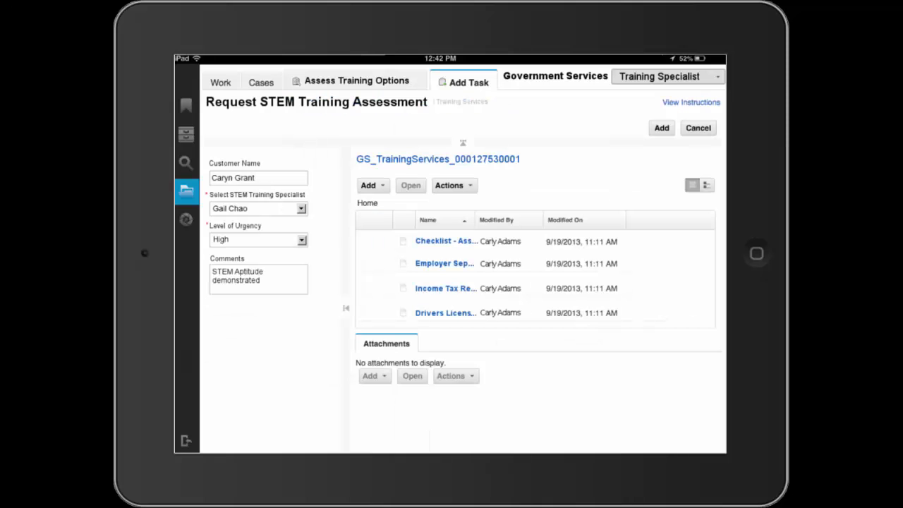